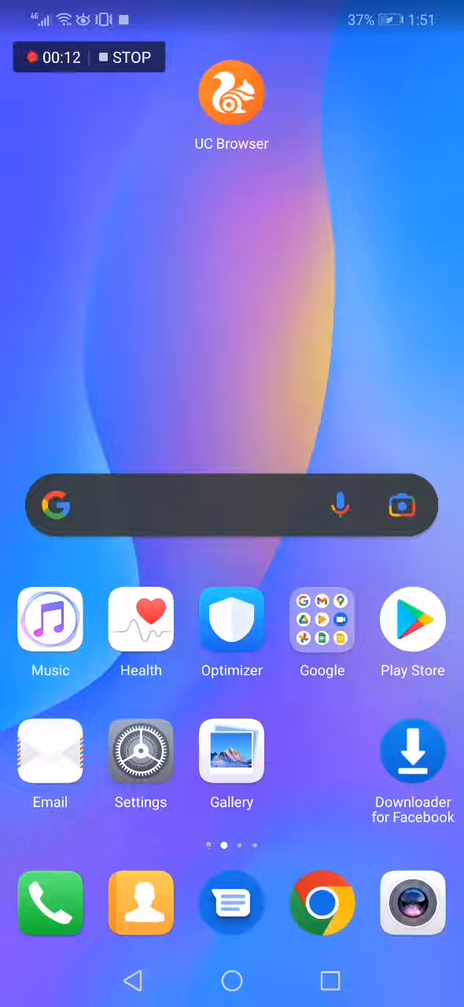
Launch UC Browser from its home-screen icon
left_click(232, 90)
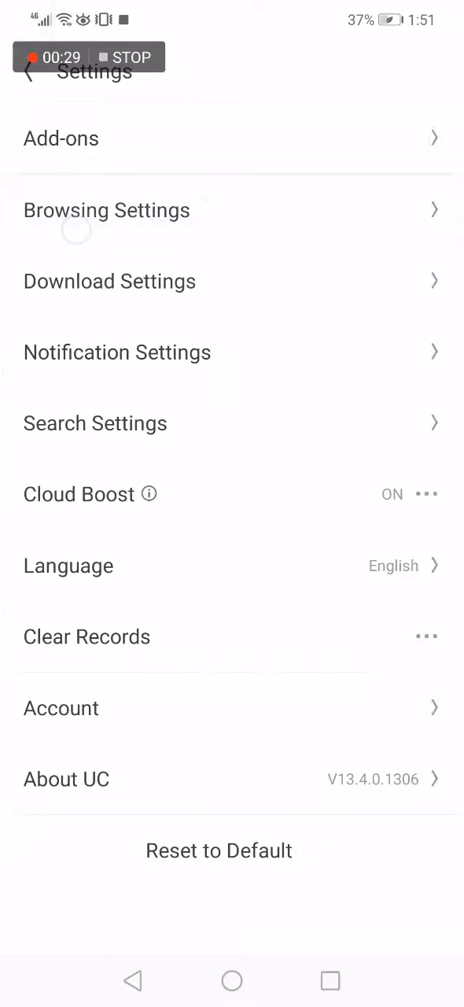
Open Browsing Settings and scroll down to text-only mode, image quality and animation options
left_click(107, 210)
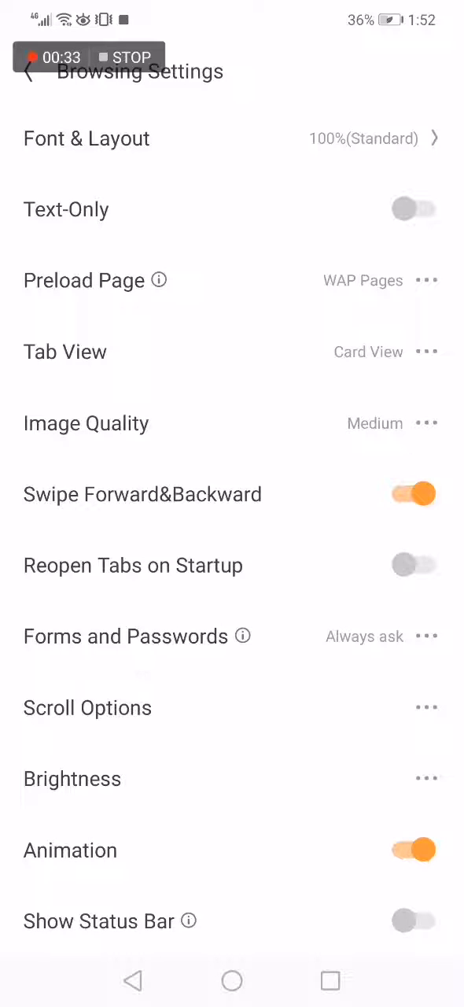
scroll("down", 3)
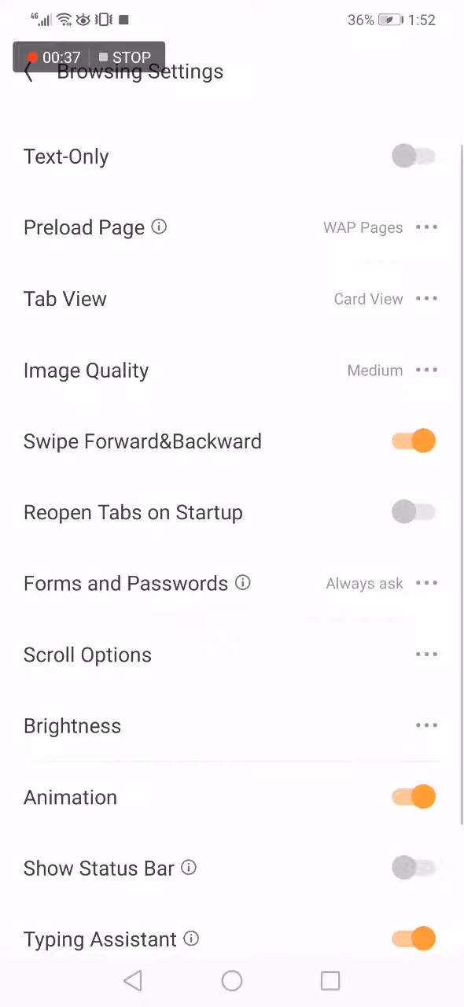
left_click(412, 512)
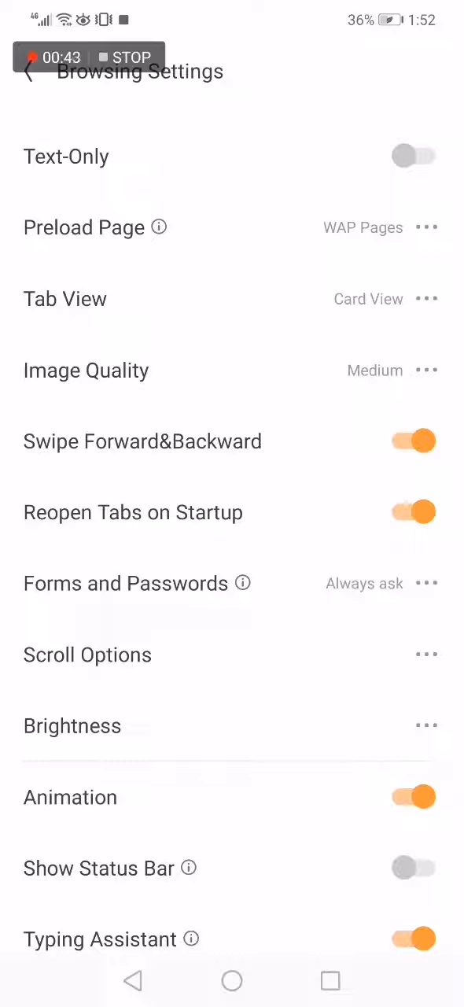
left_click(412, 512)
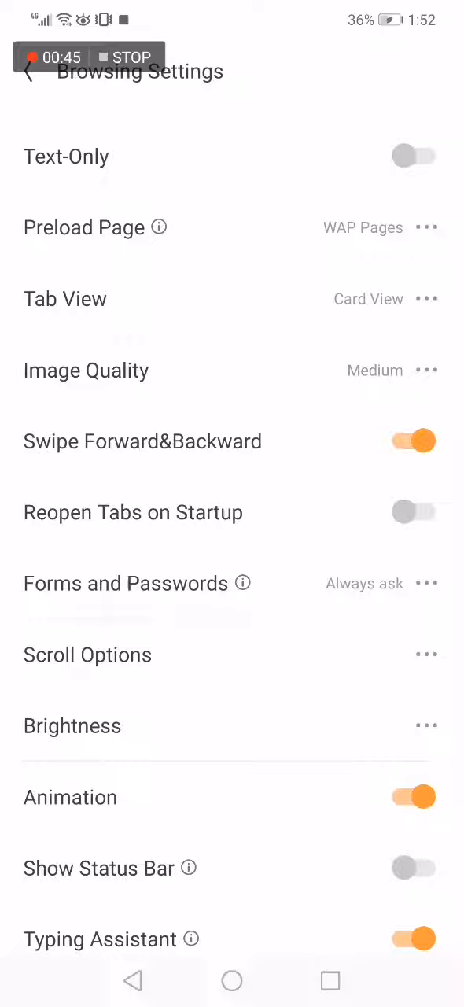